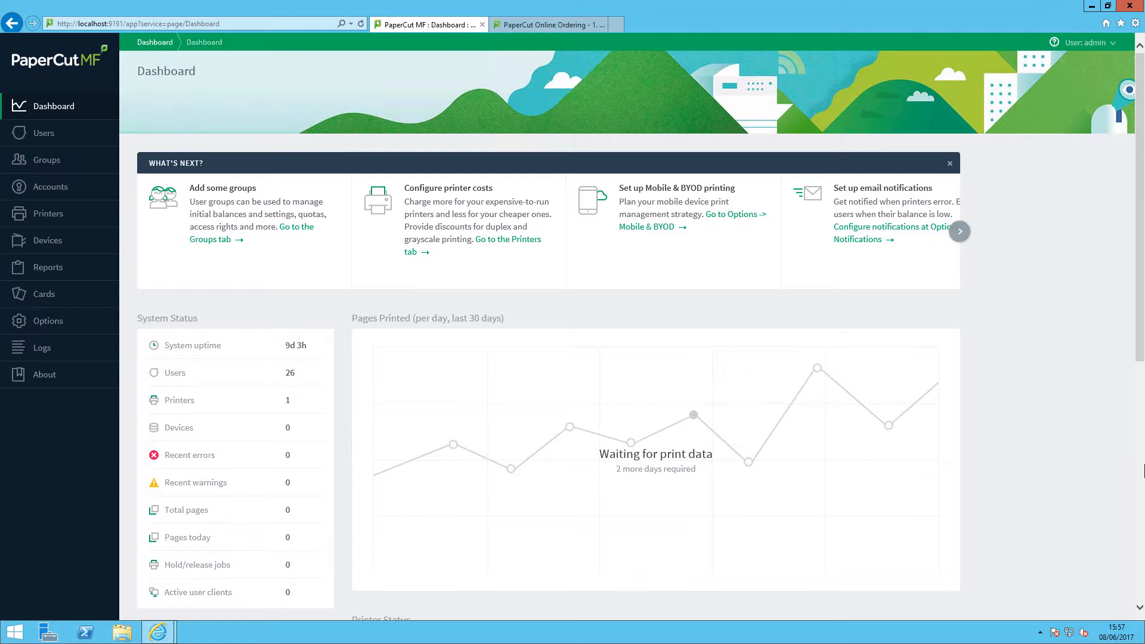
pyautogui.moveTo(136, 174)
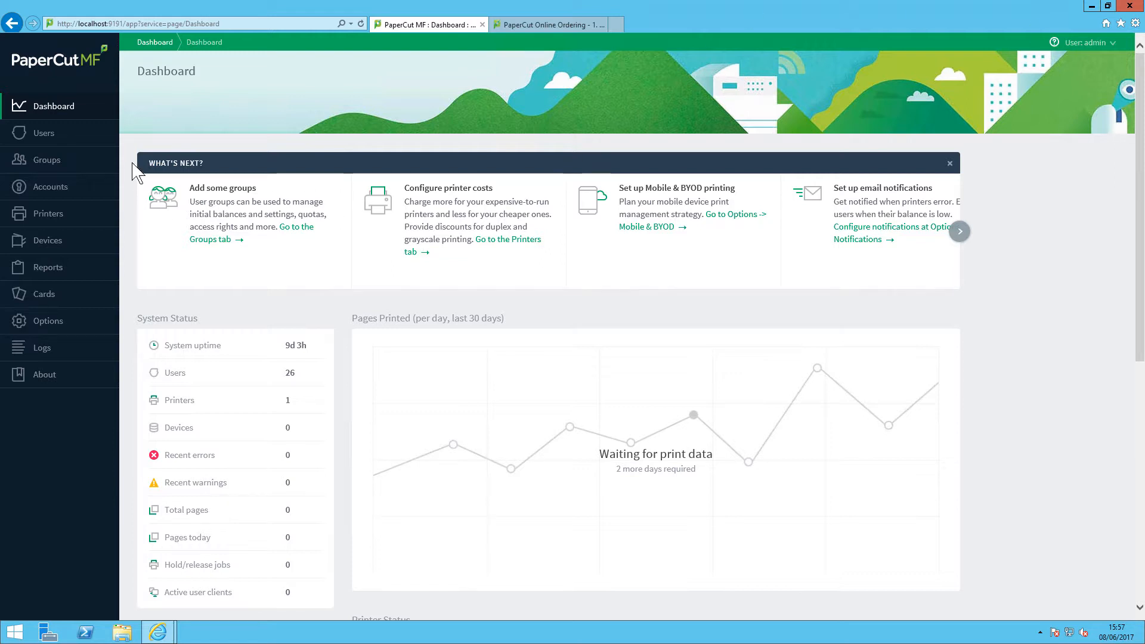
pyautogui.moveTo(702, 113)
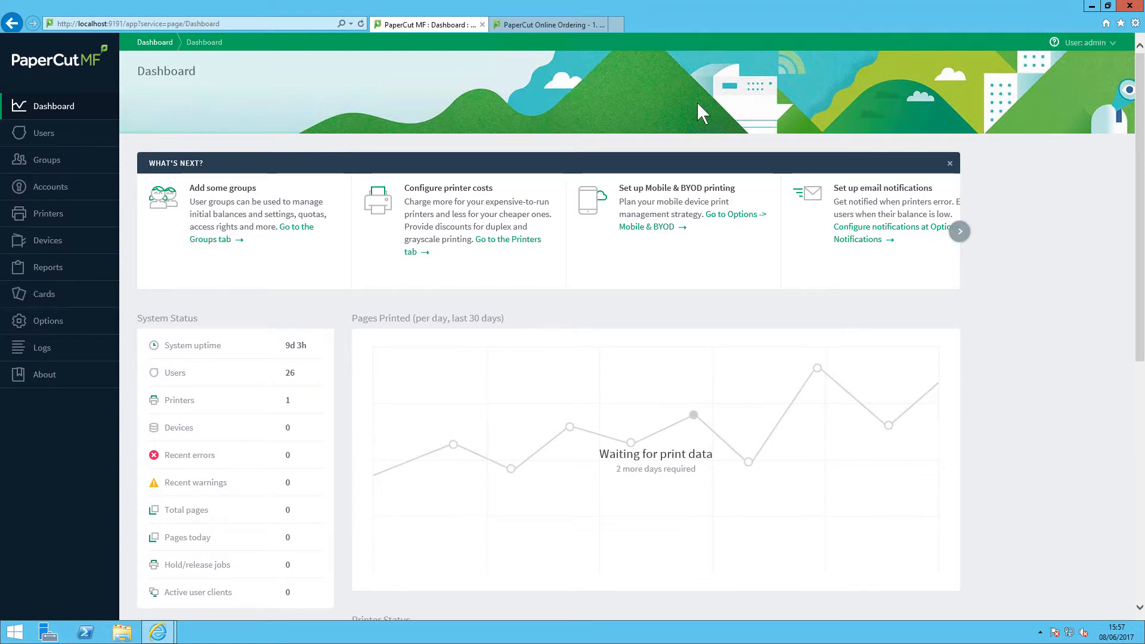
pyautogui.moveTo(1019, 199)
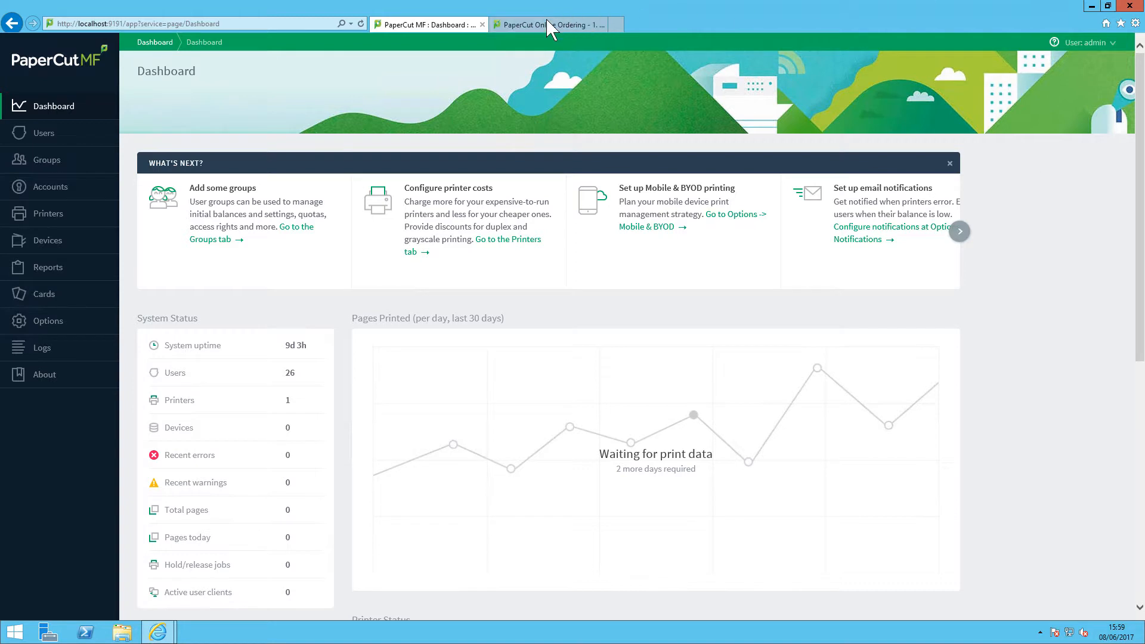
# View the online license ordering page, then the About page's License Info and Register section
pyautogui.click(553, 24)
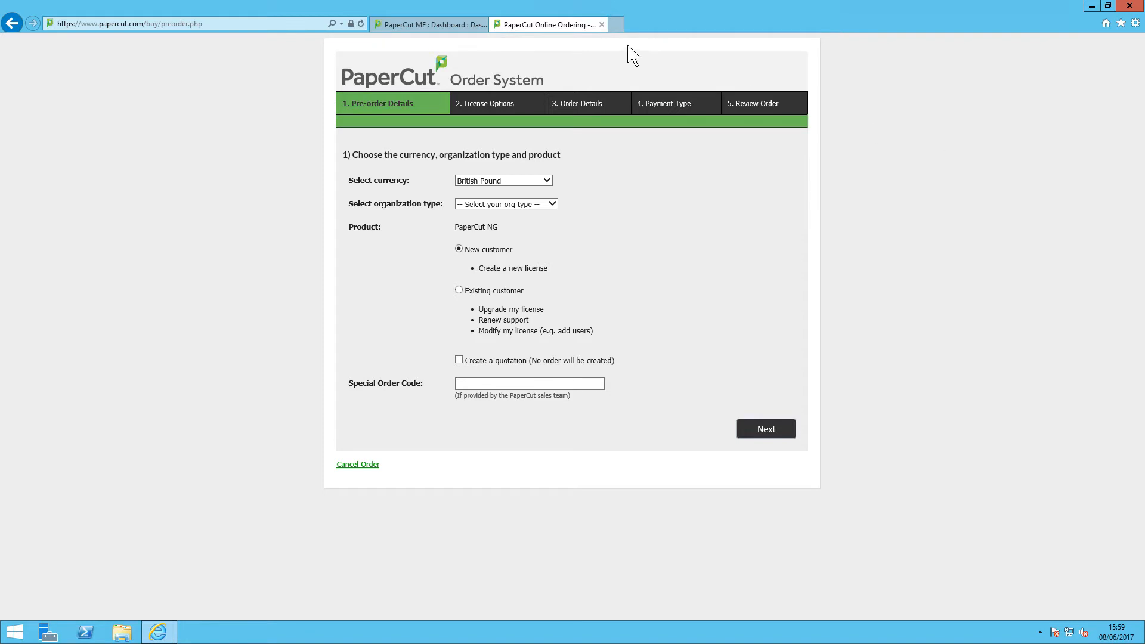
pyautogui.click(427, 24)
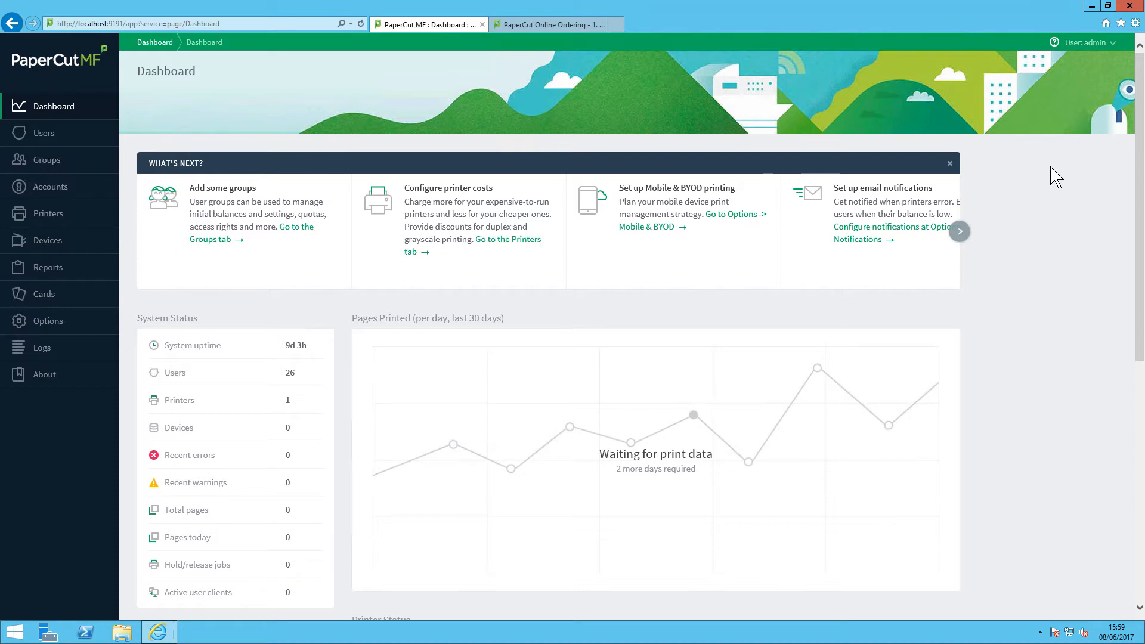
pyautogui.moveTo(90, 426)
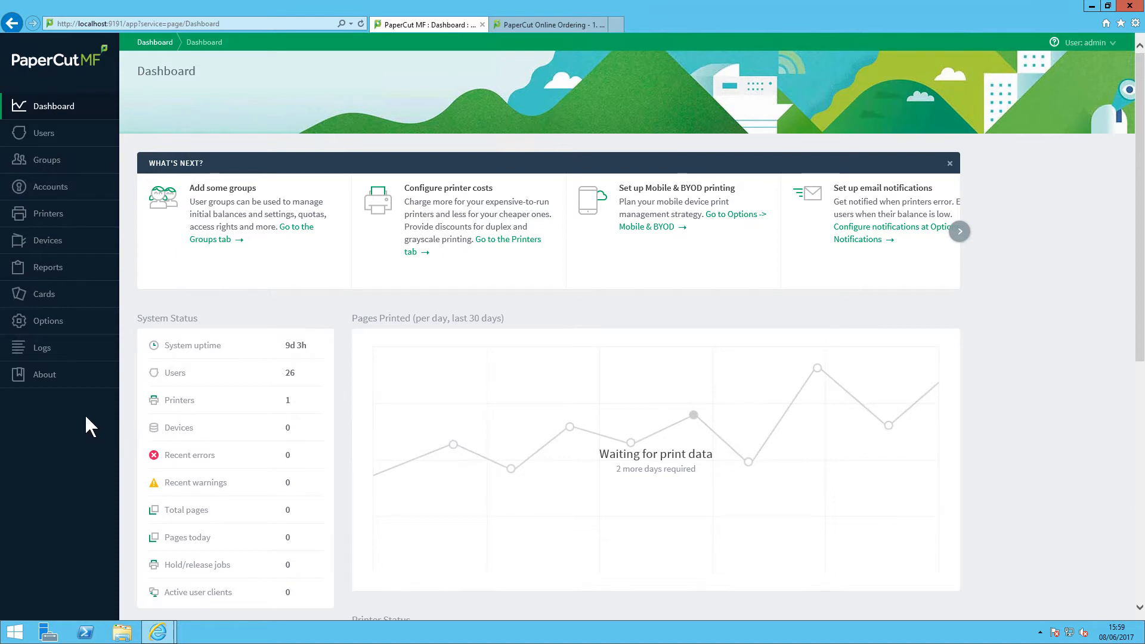
pyautogui.click(44, 374)
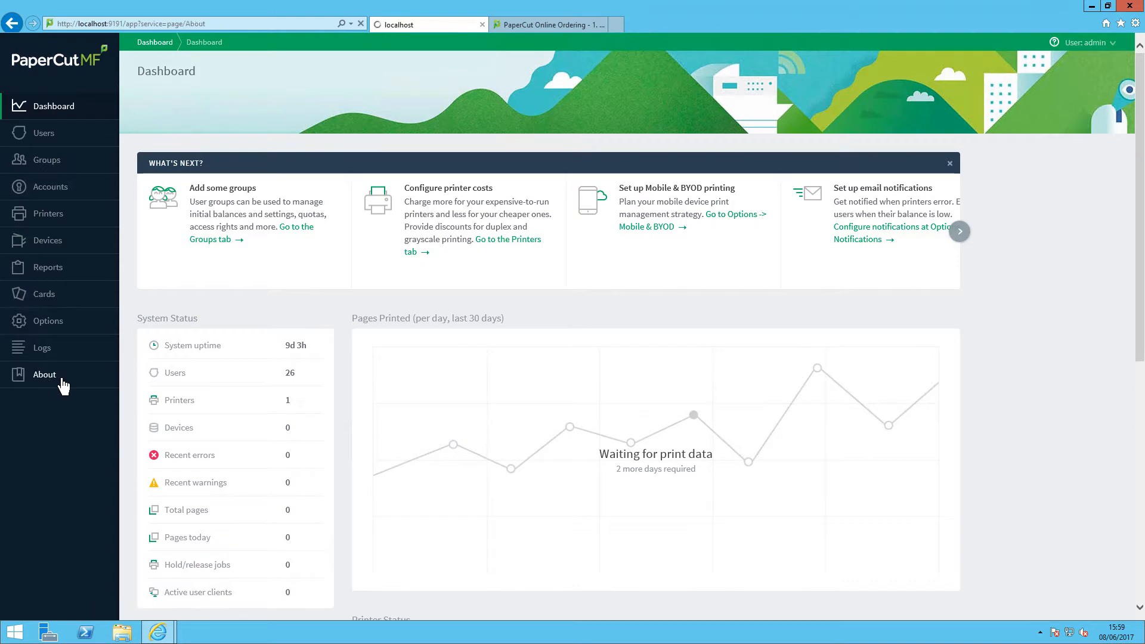
pyautogui.click(44, 375)
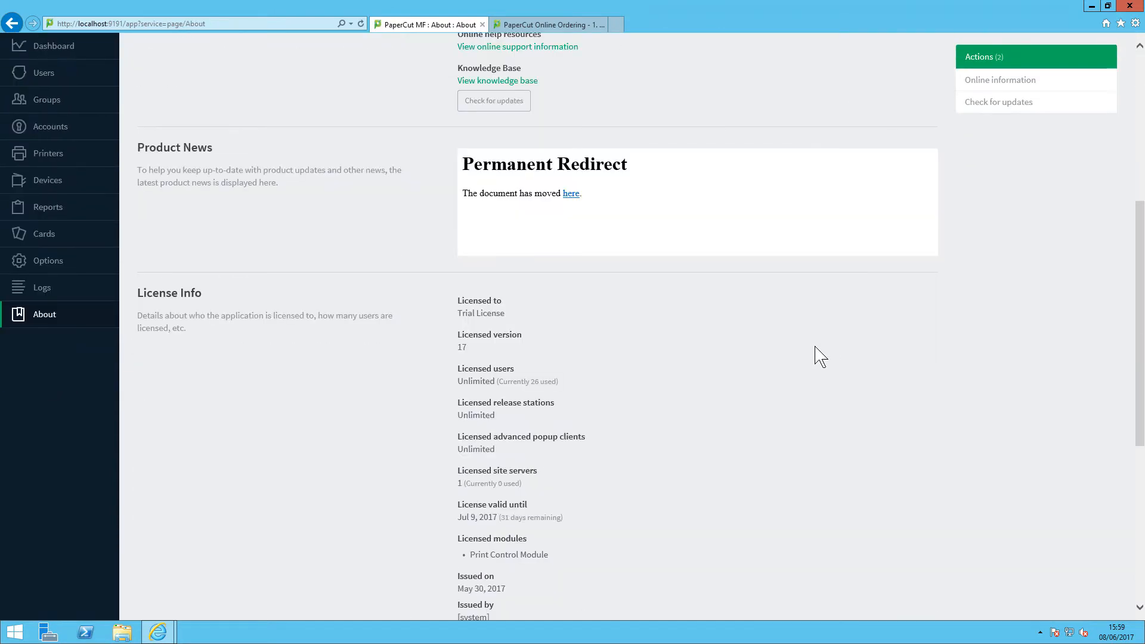
pyautogui.scroll(-3)
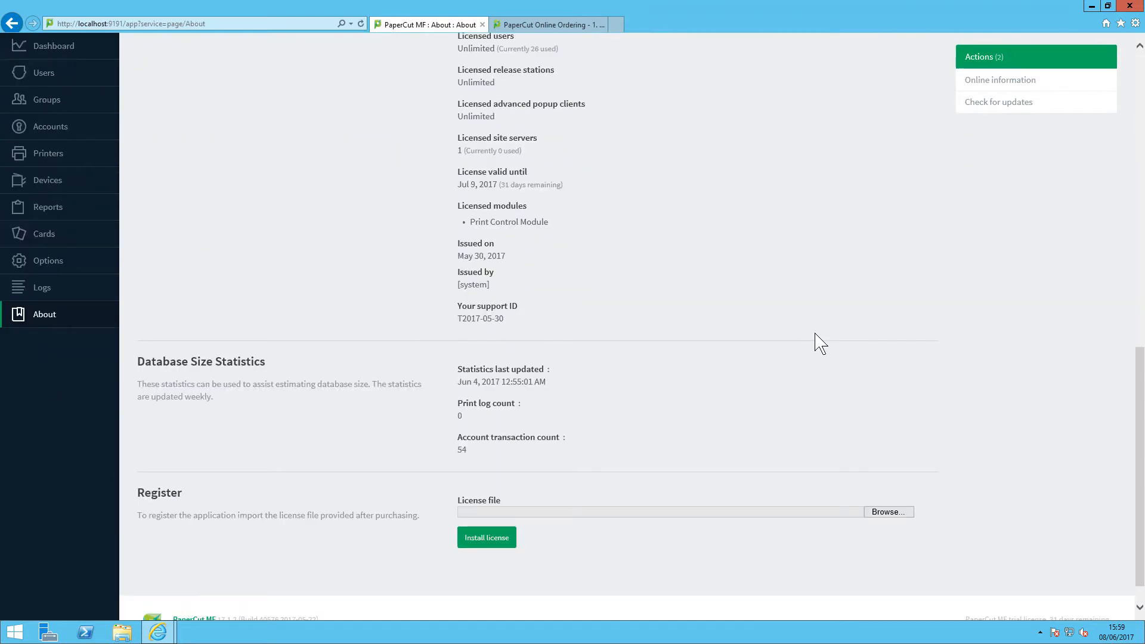
pyautogui.scroll(-3)
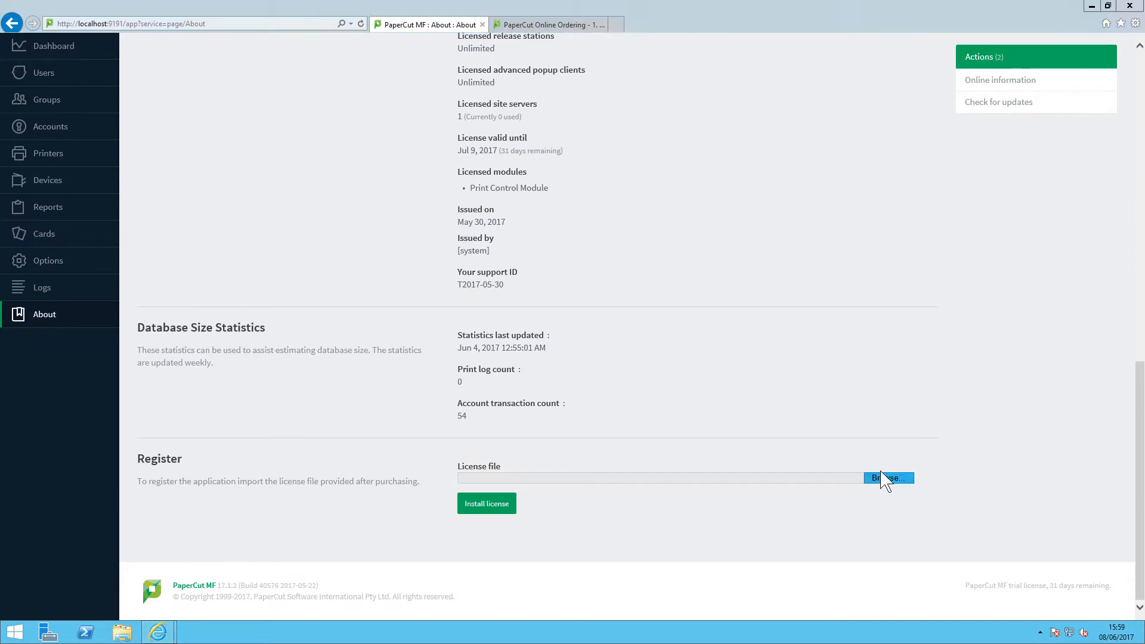
# Start choosing a license file via Browse, cancel it, and return to the Dashboard
pyautogui.click(888, 477)
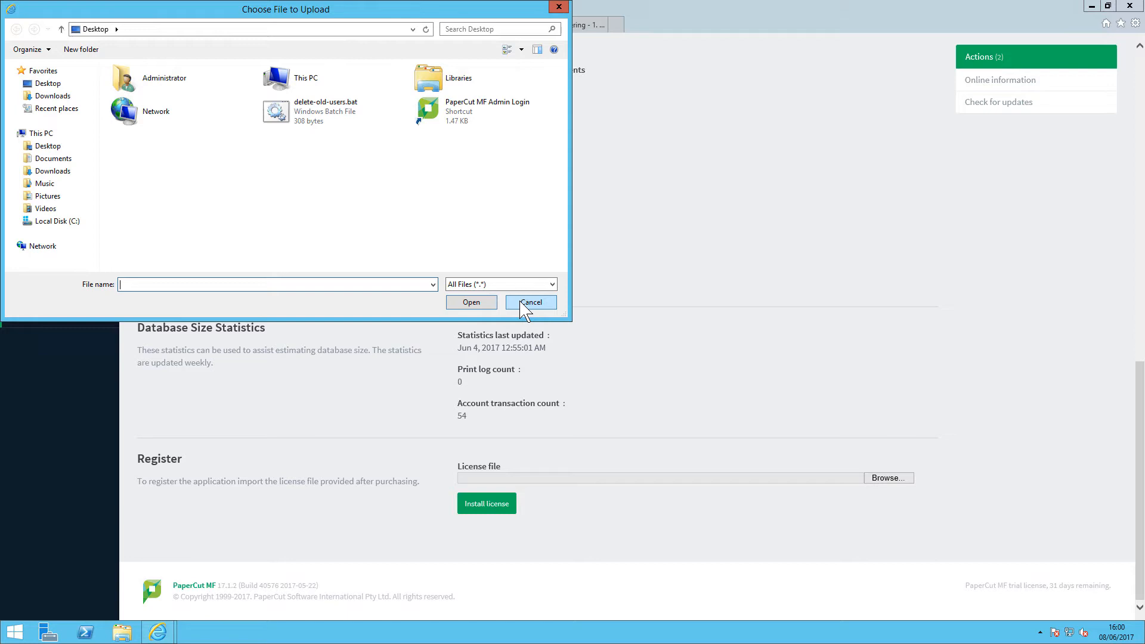
pyautogui.click(531, 302)
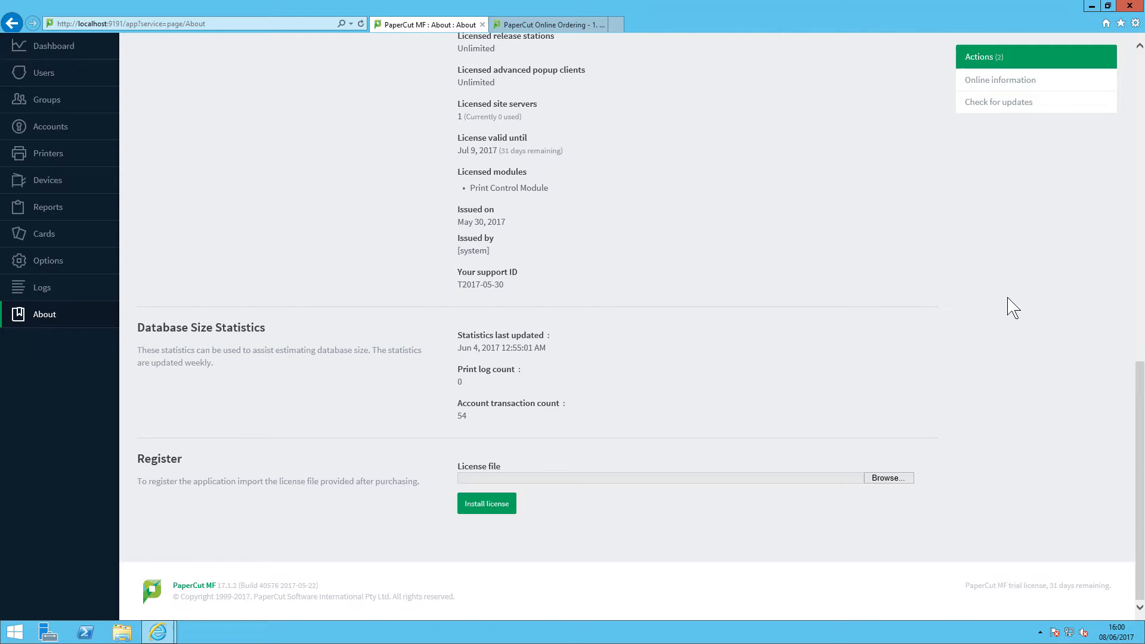
pyautogui.click(52, 46)
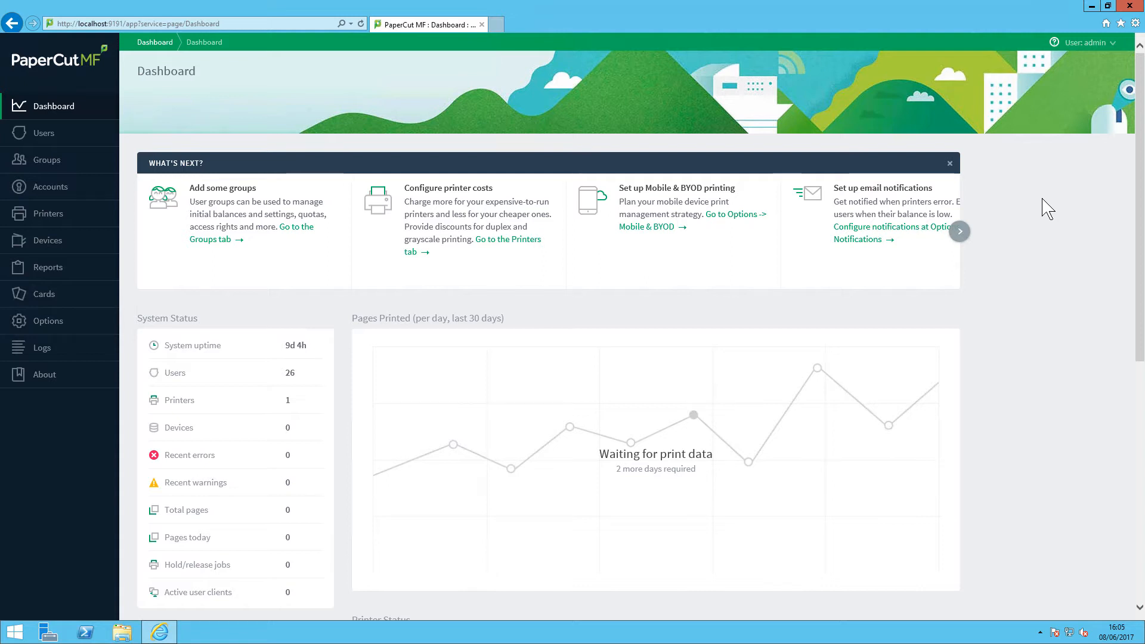
# In Options > Notifications, enable the system notification for licensing issues
pyautogui.click(47, 321)
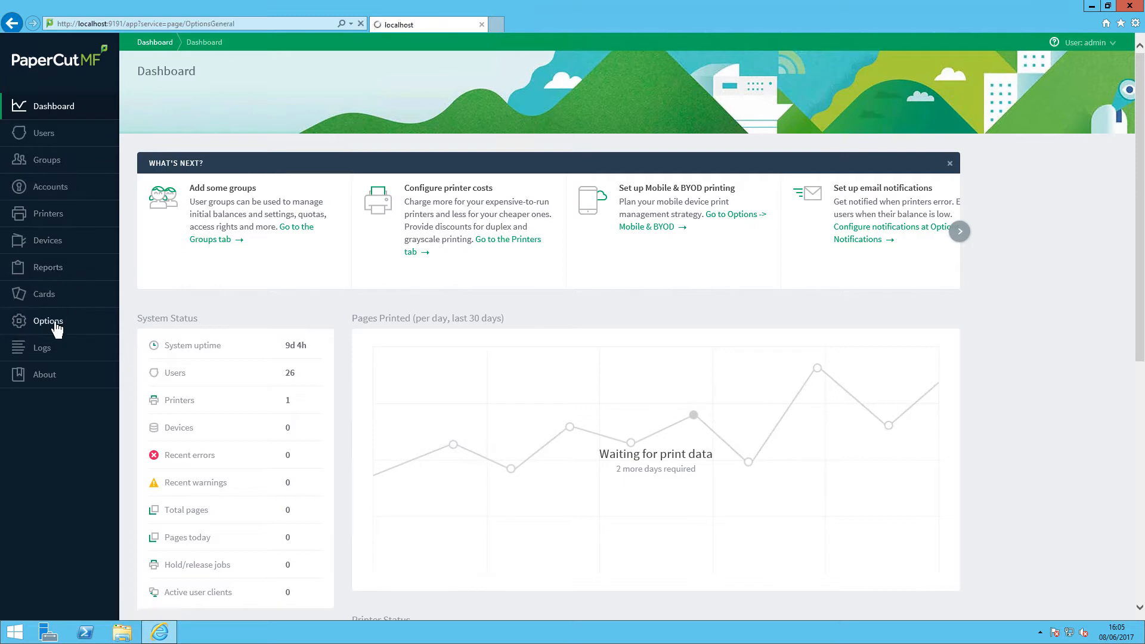
pyautogui.click(47, 321)
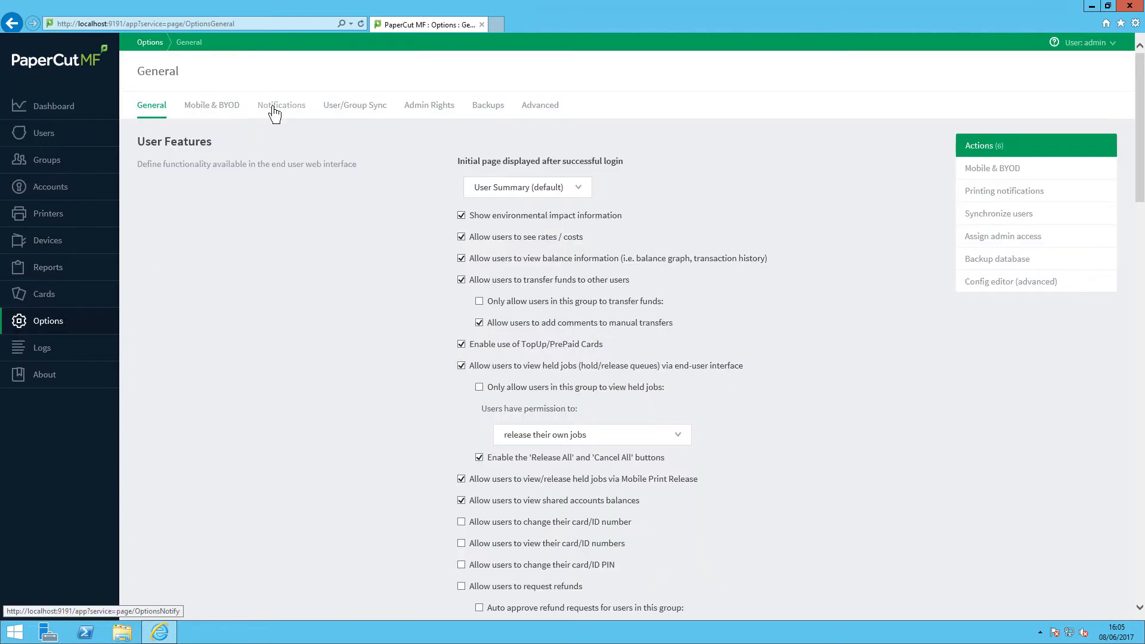
pyautogui.click(281, 105)
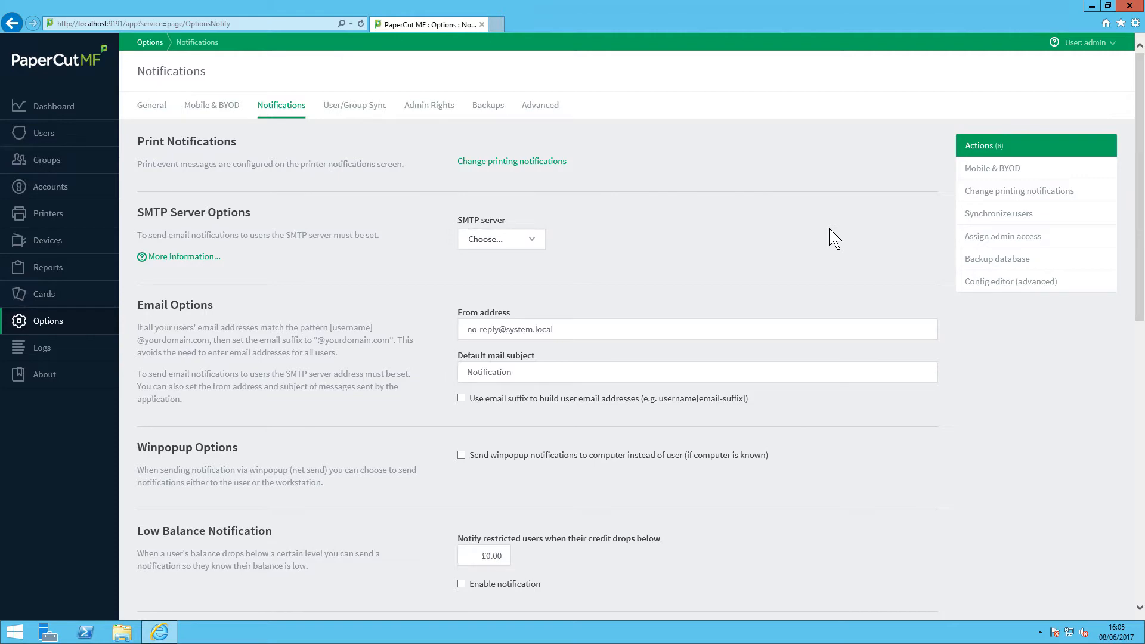
pyautogui.scroll(-3)
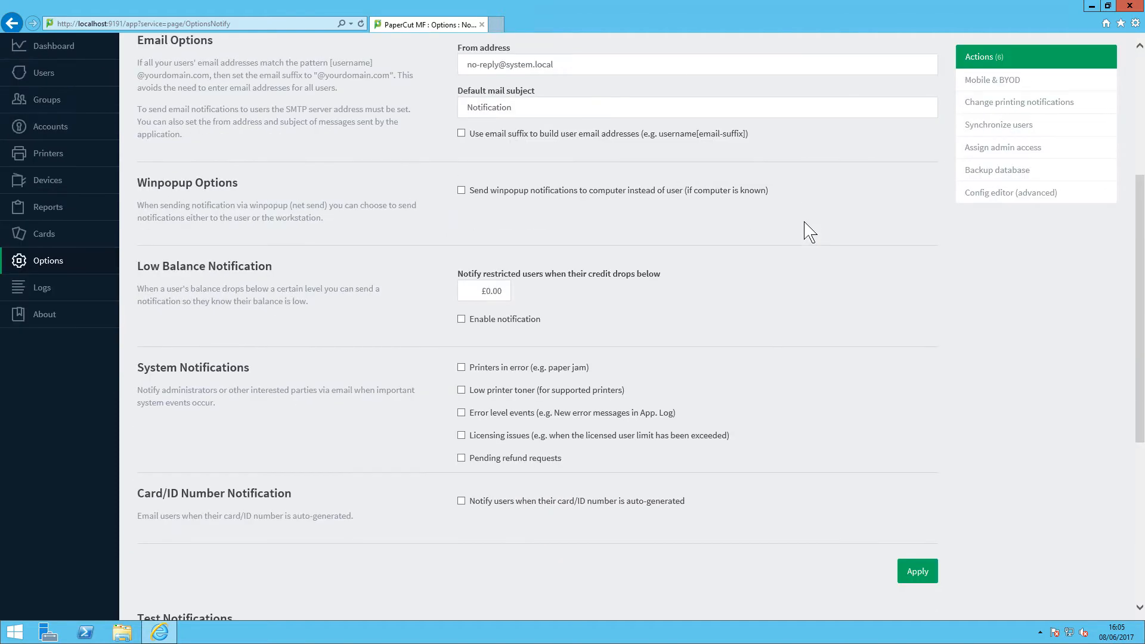
pyautogui.scroll(-3)
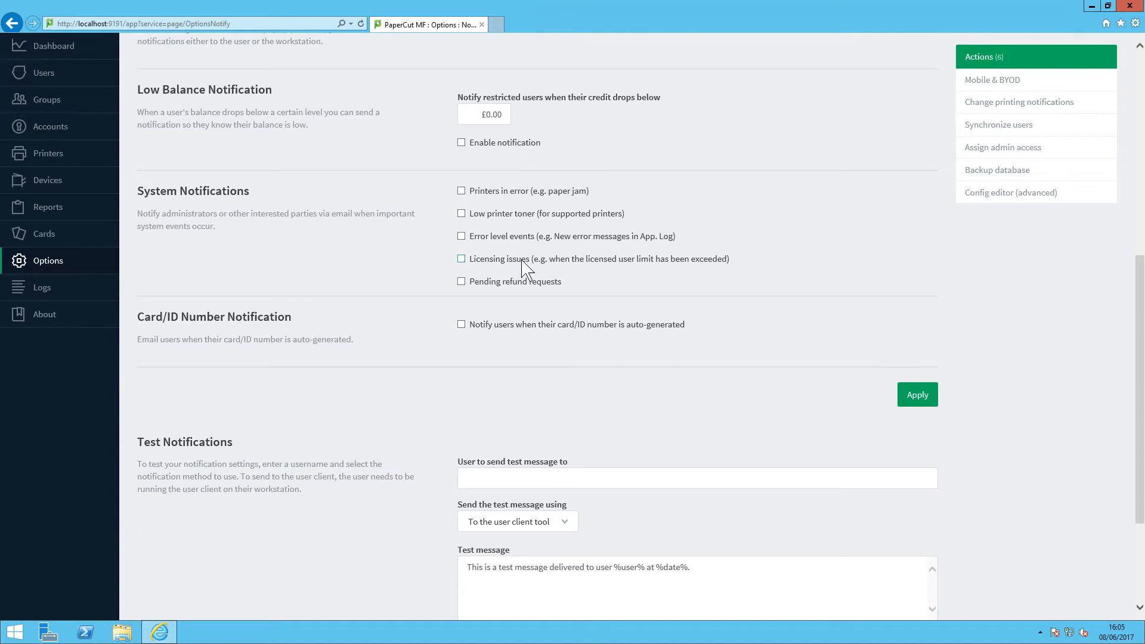
pyautogui.moveTo(749, 266)
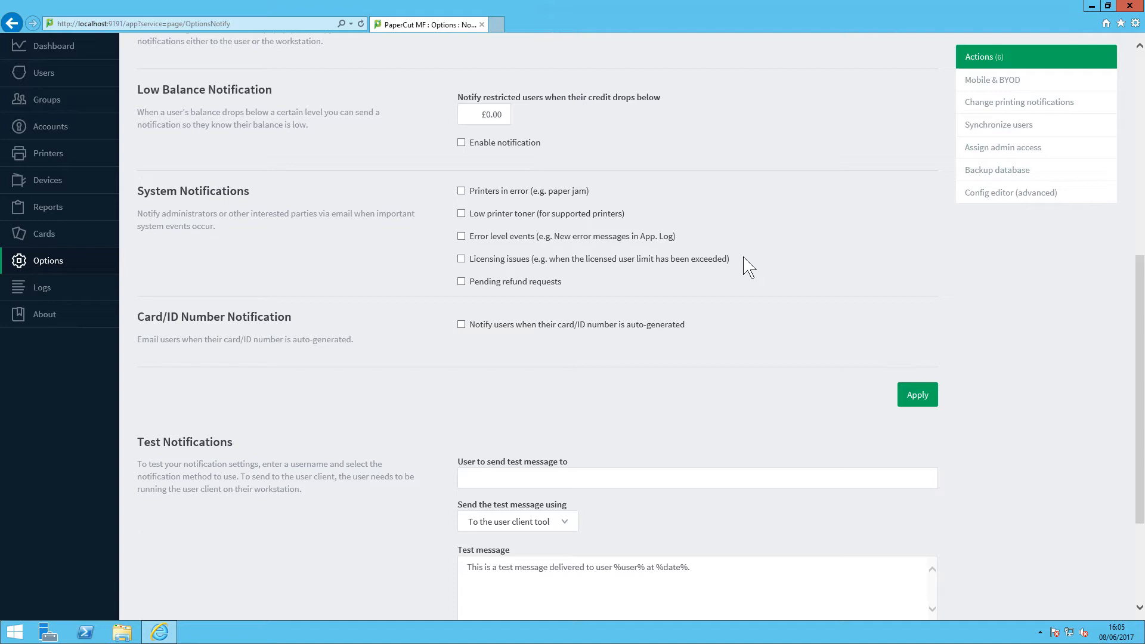
pyautogui.moveTo(709, 269)
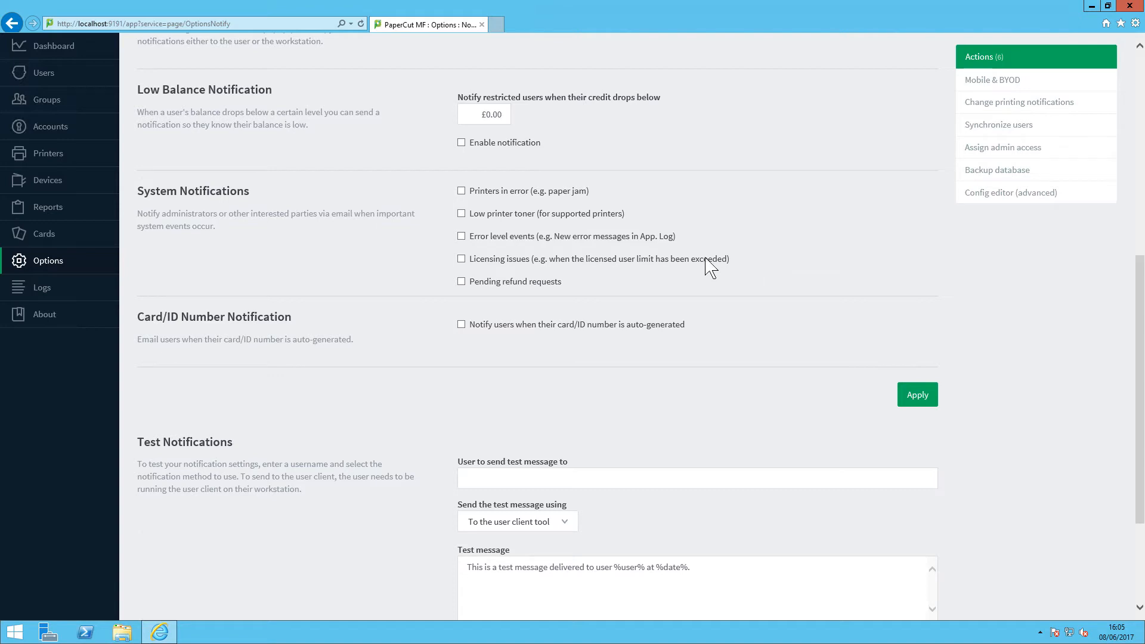
pyautogui.click(460, 259)
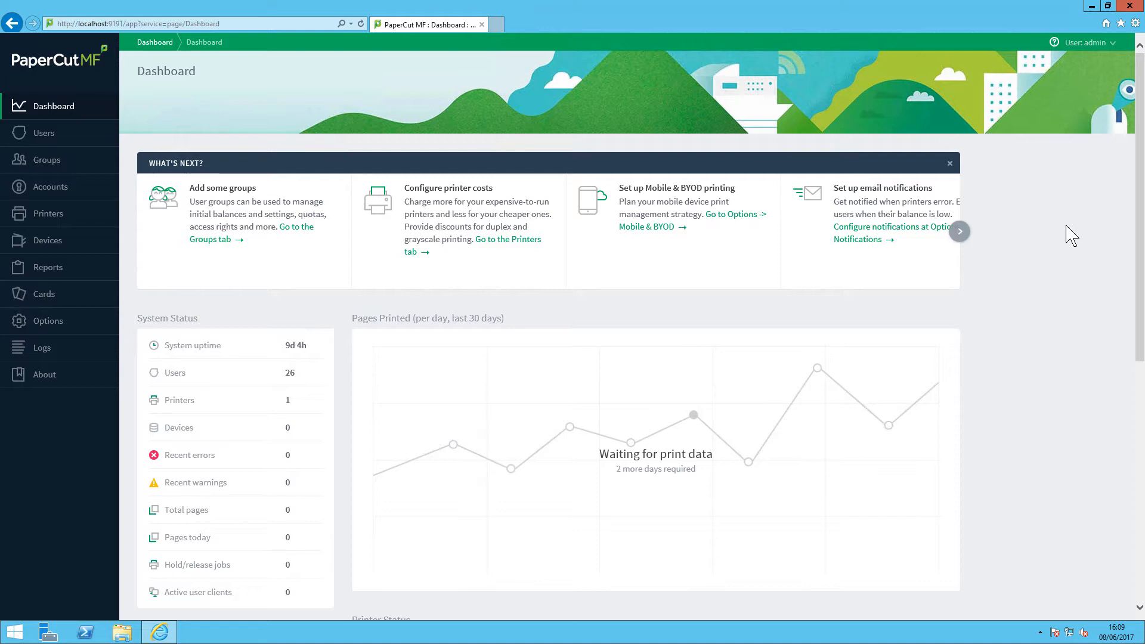
# In User/Group Sync, set On Demand User Creation to 'do not create the user and deny usage', then go to Users
pyautogui.click(48, 321)
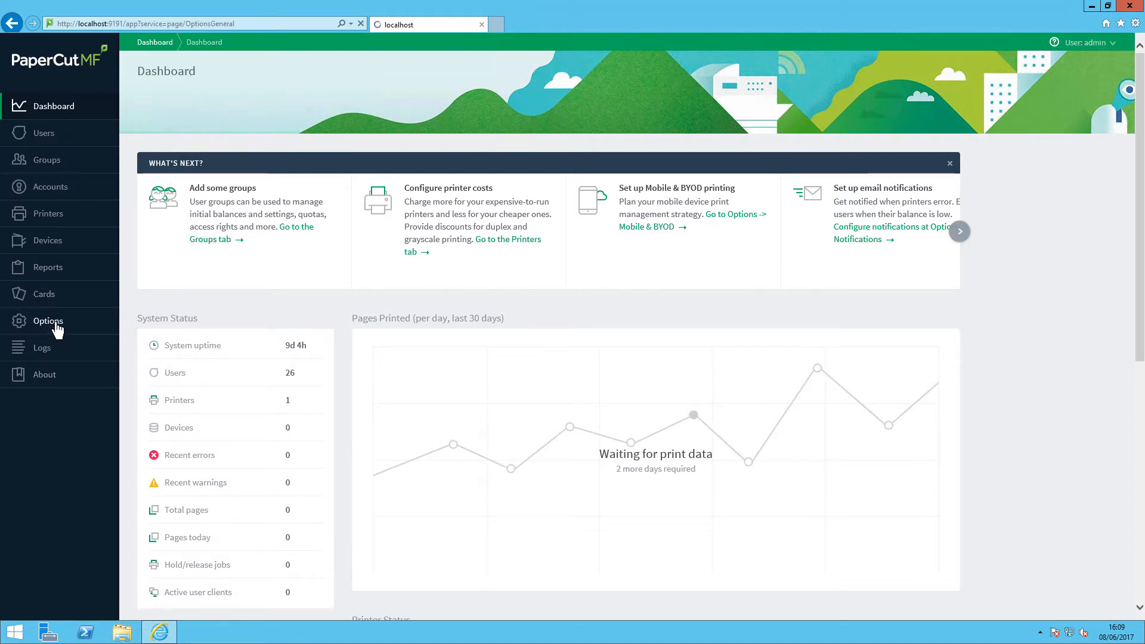
pyautogui.click(47, 321)
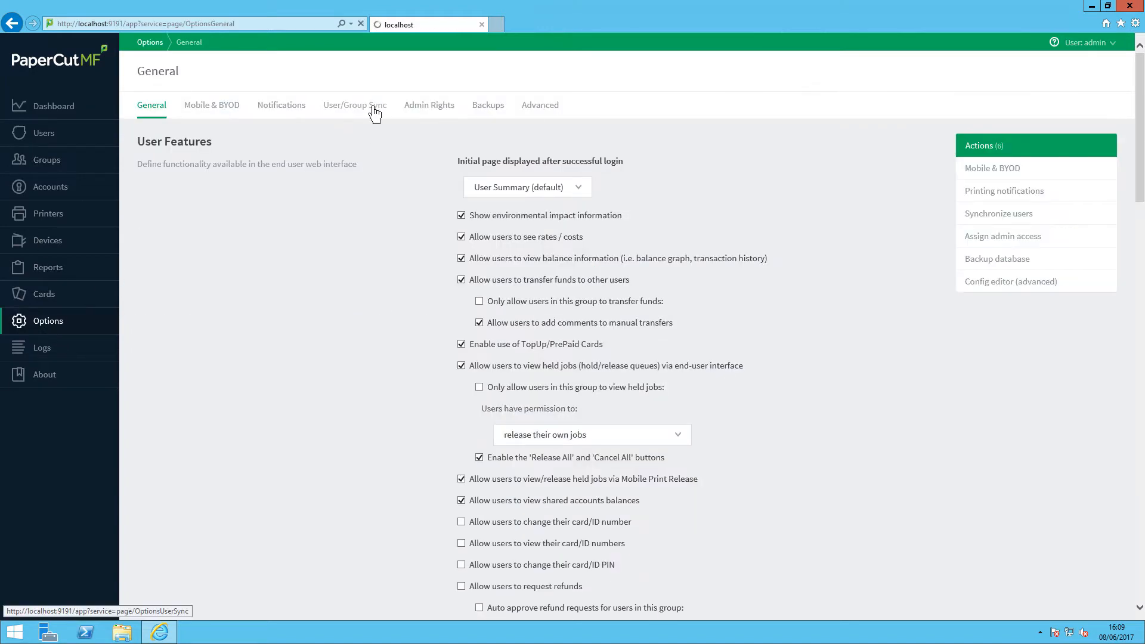
pyautogui.click(355, 105)
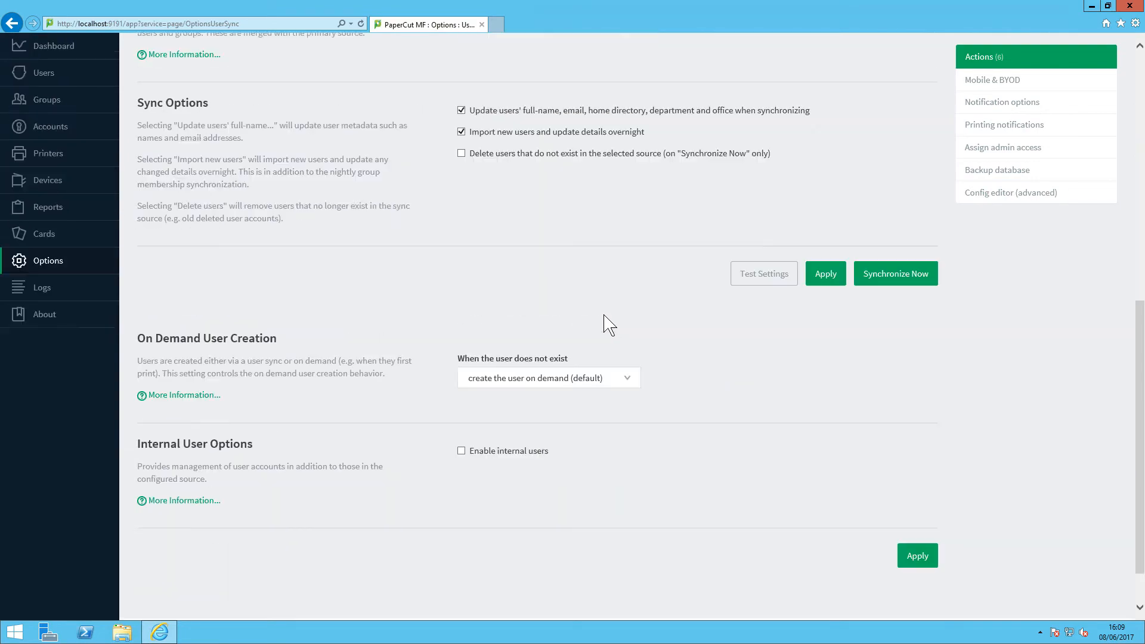
pyautogui.scroll(-3)
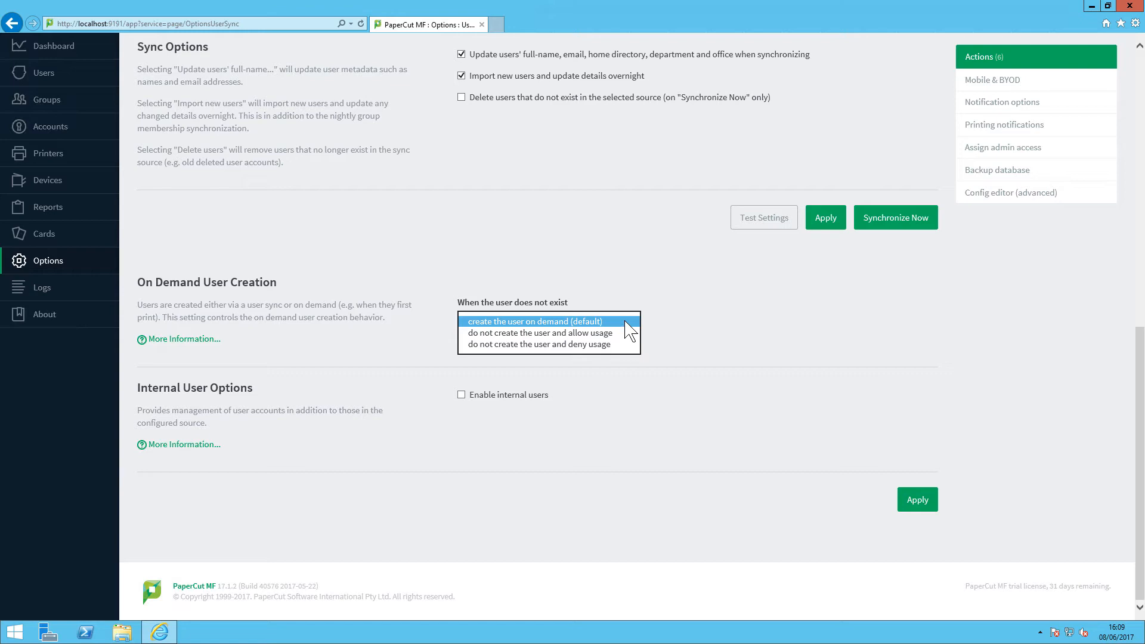
pyautogui.moveTo(650, 323)
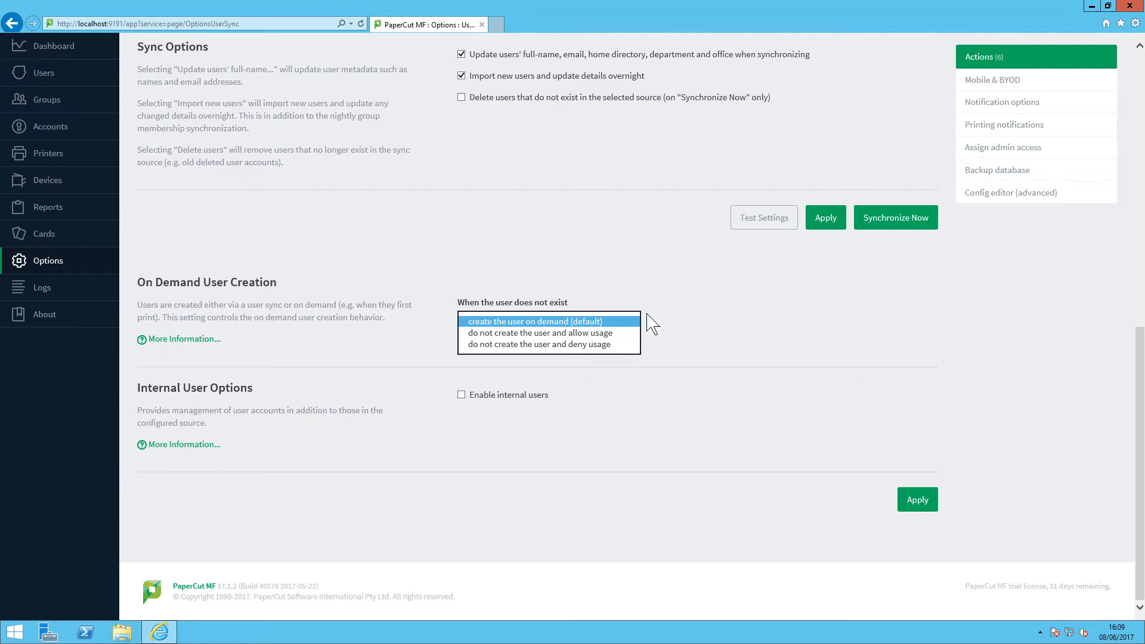
pyautogui.click(537, 321)
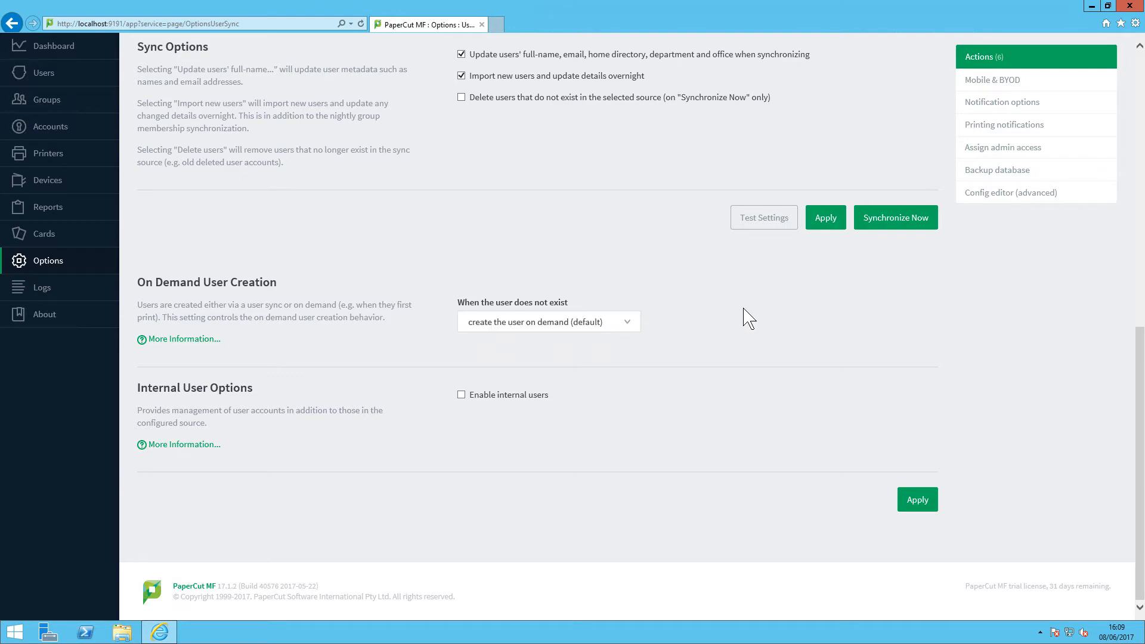
pyautogui.moveTo(601, 312)
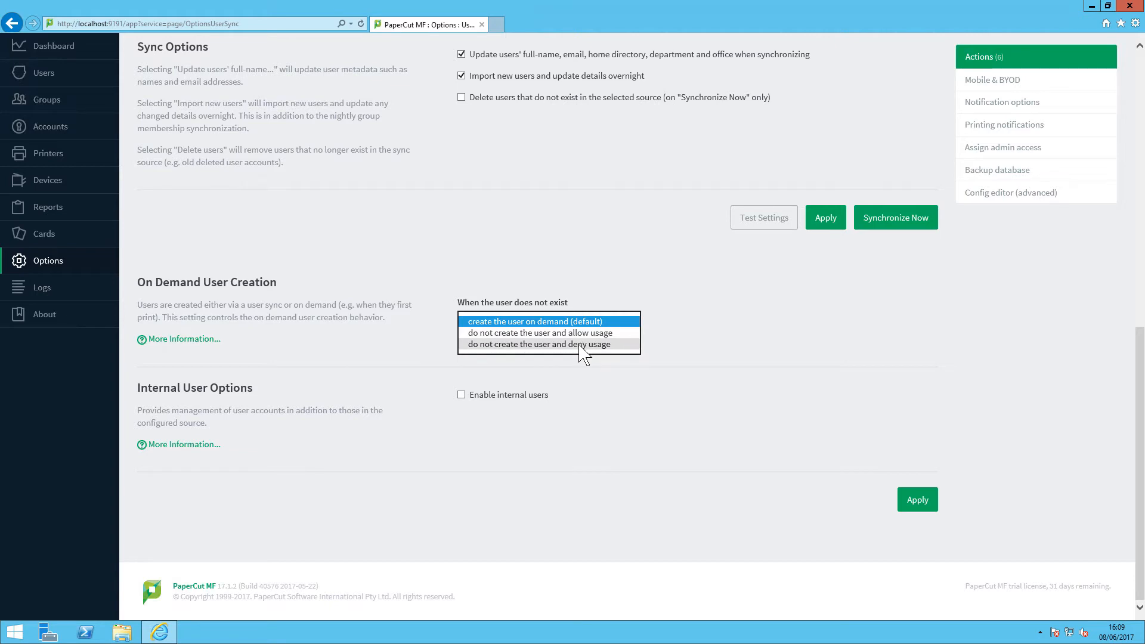
pyautogui.click(542, 344)
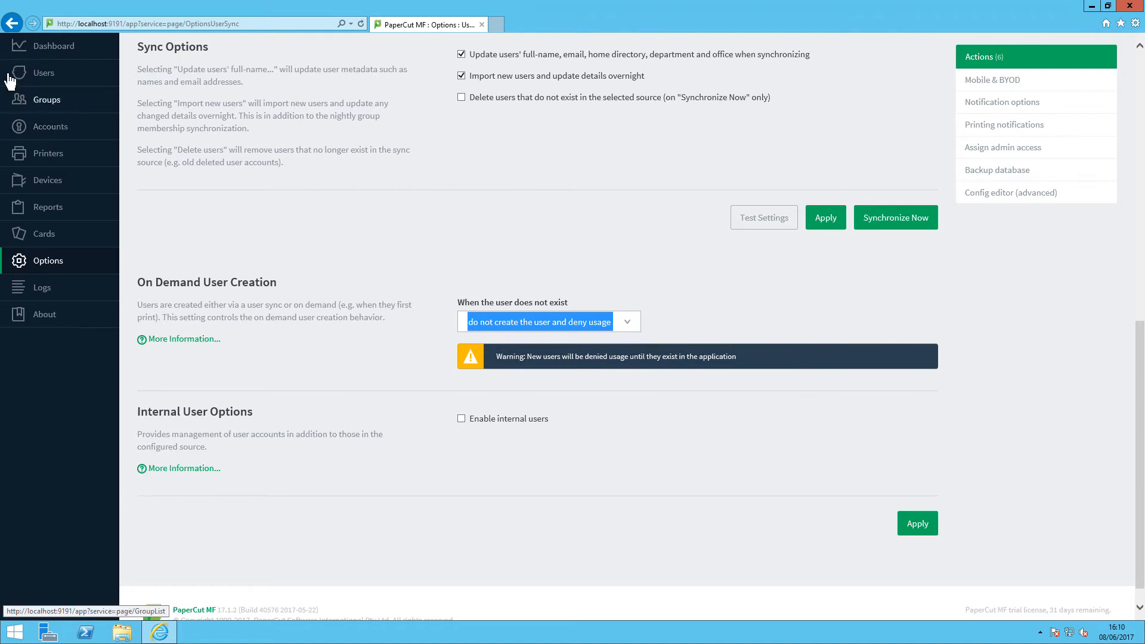
pyautogui.click(46, 99)
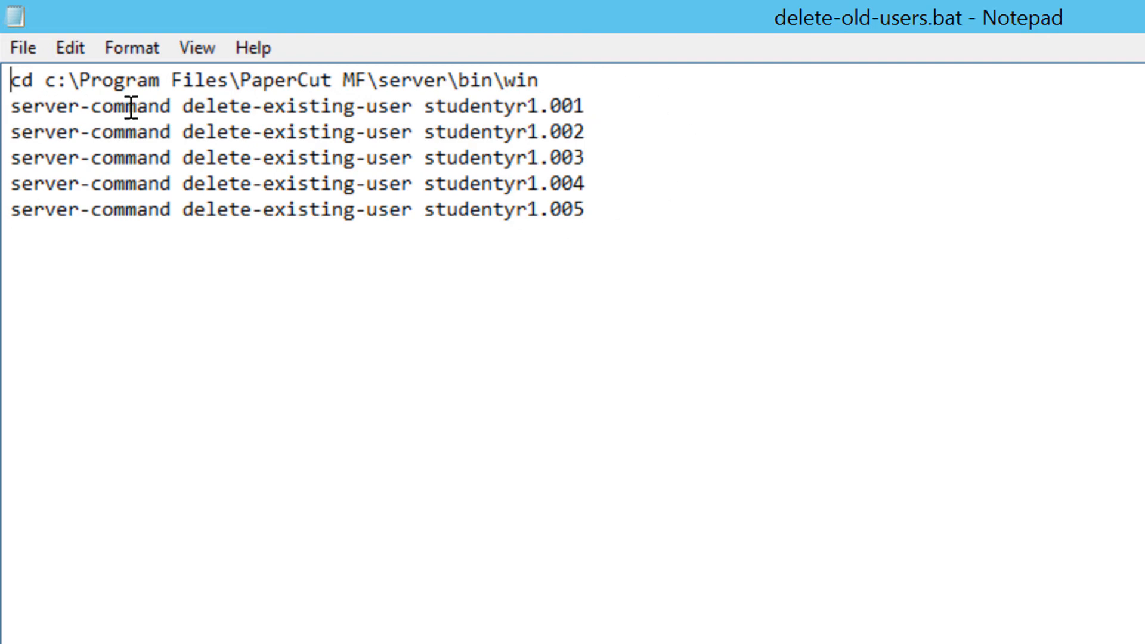
pyautogui.moveTo(610, 111)
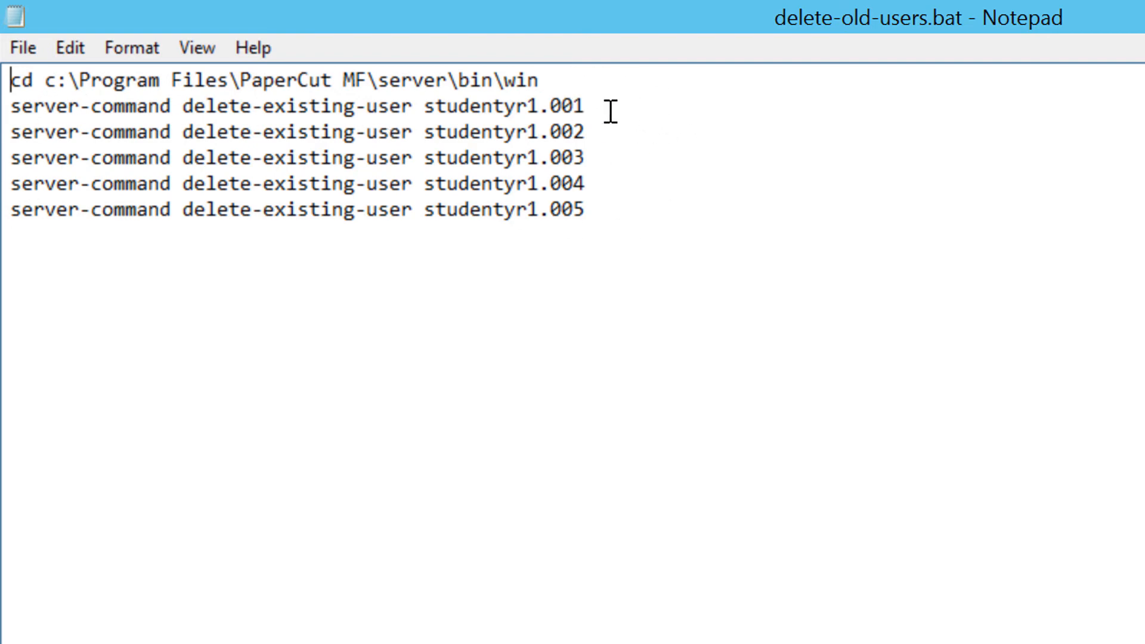
pyautogui.moveTo(434, 109)
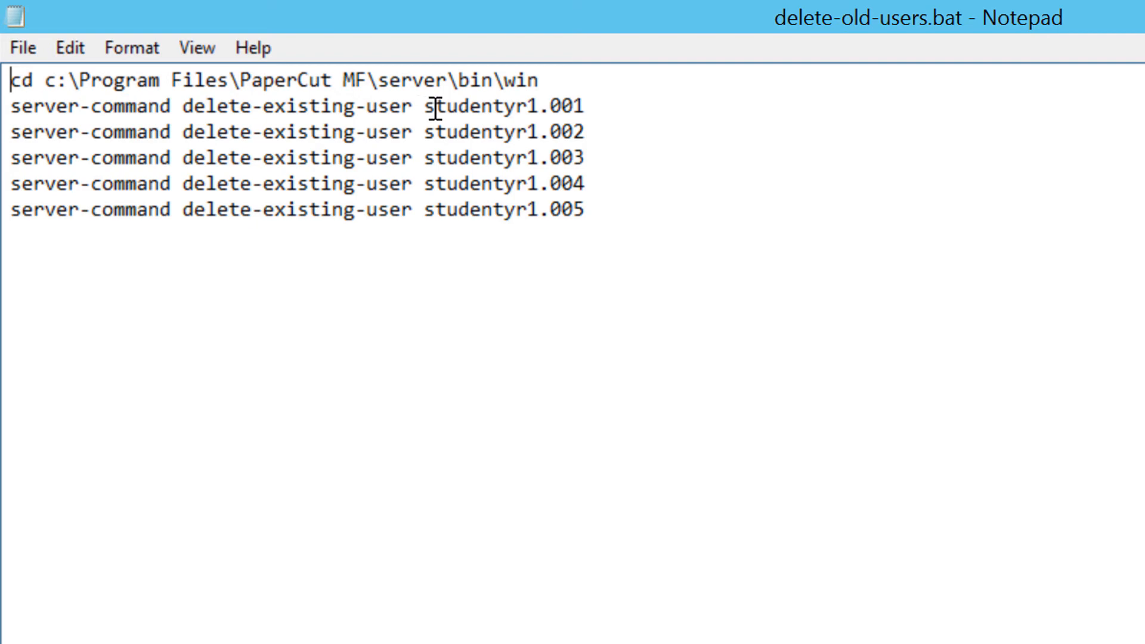
pyautogui.moveTo(990, 236)
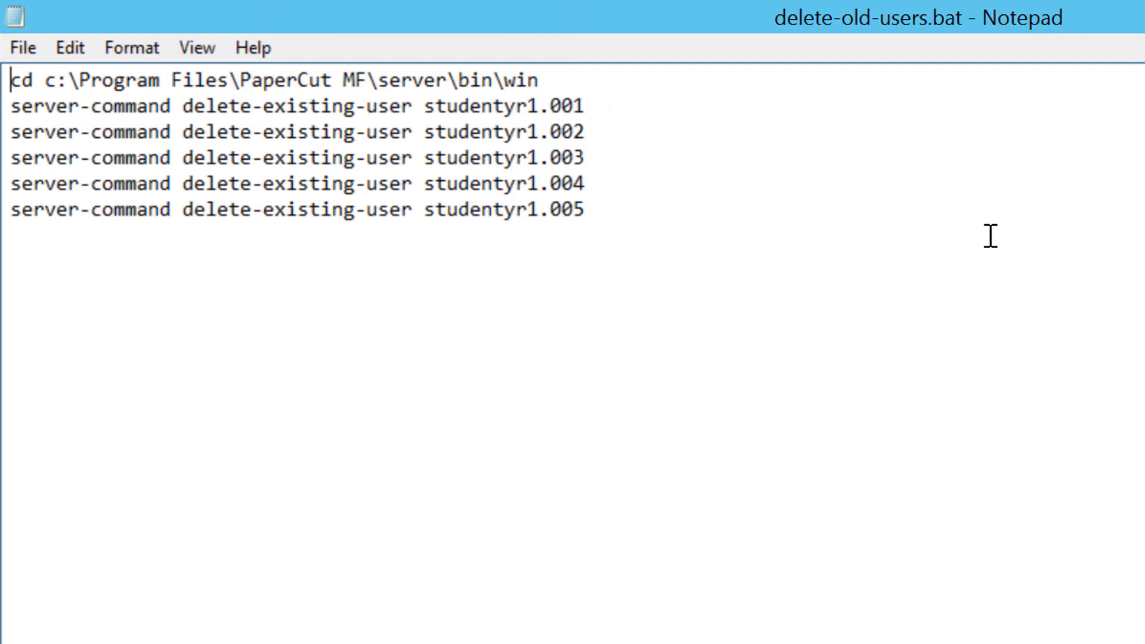
pyautogui.moveTo(630, 230)
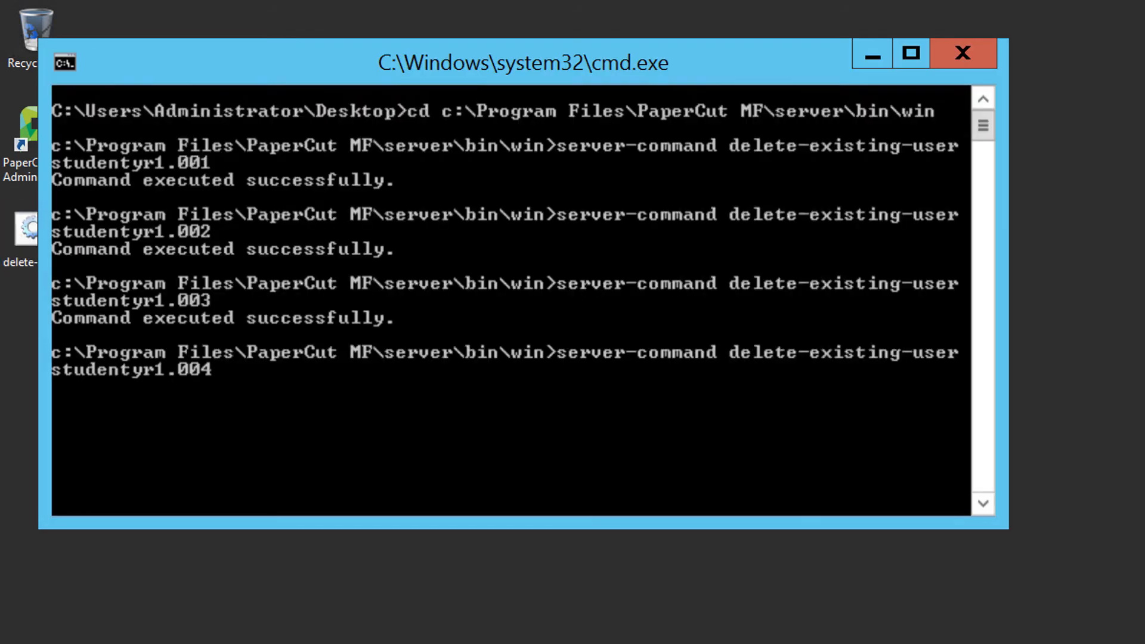
# Let delete-old-users.bat finish removing studentyr1.001–.003 and the console window close
pyautogui.click(961, 53)
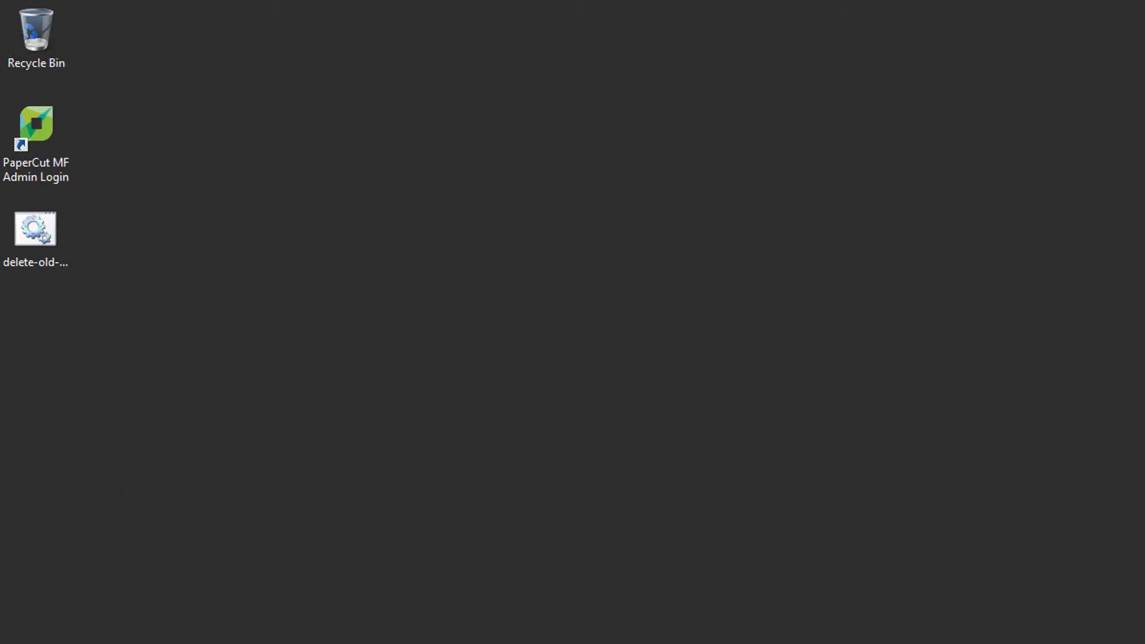
pyautogui.moveTo(1076, 351)
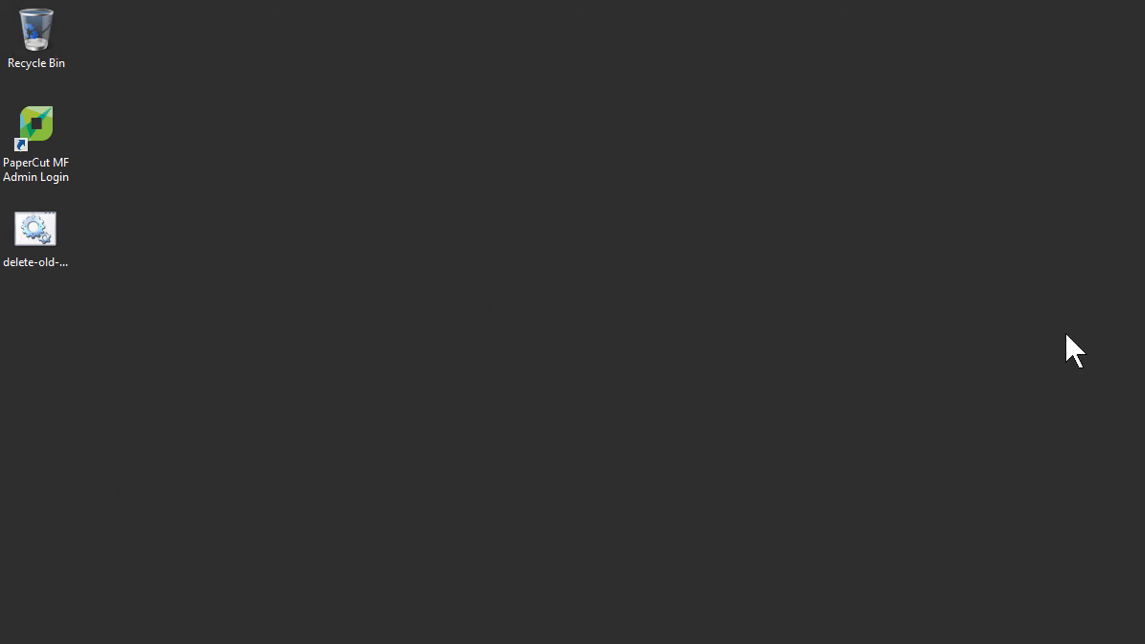
# Reopen the PaperCut MF admin console, confirm studentyr1 accounts are gone, and show the Dashboard with 26 users
pyautogui.doubleClick(35, 124)
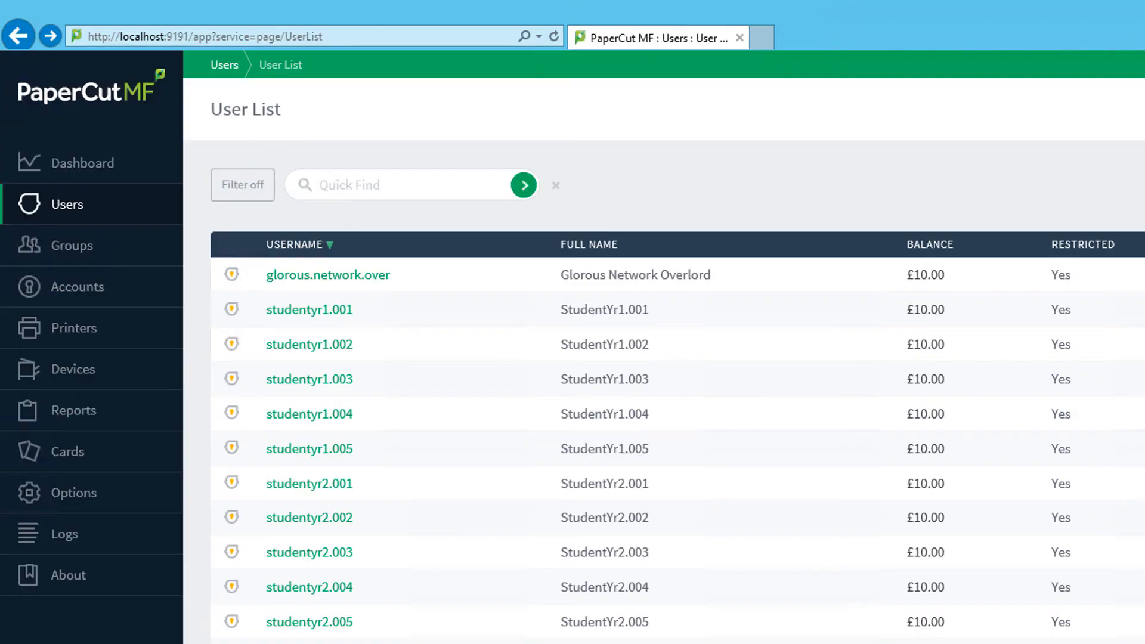
pyautogui.moveTo(1115, 120)
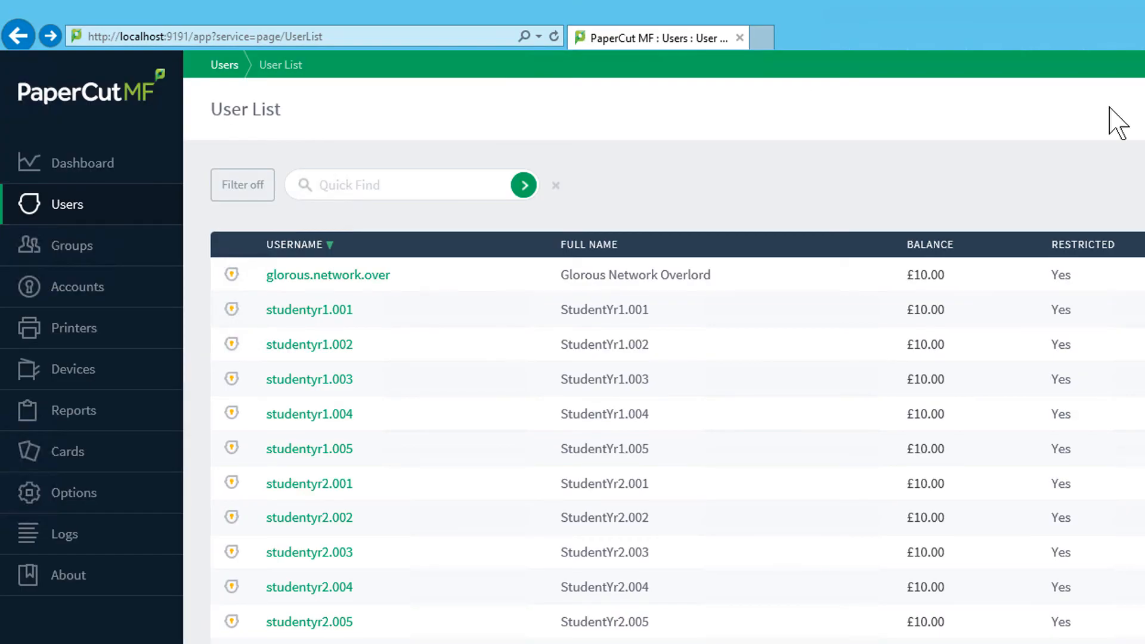
pyautogui.moveTo(307, 483)
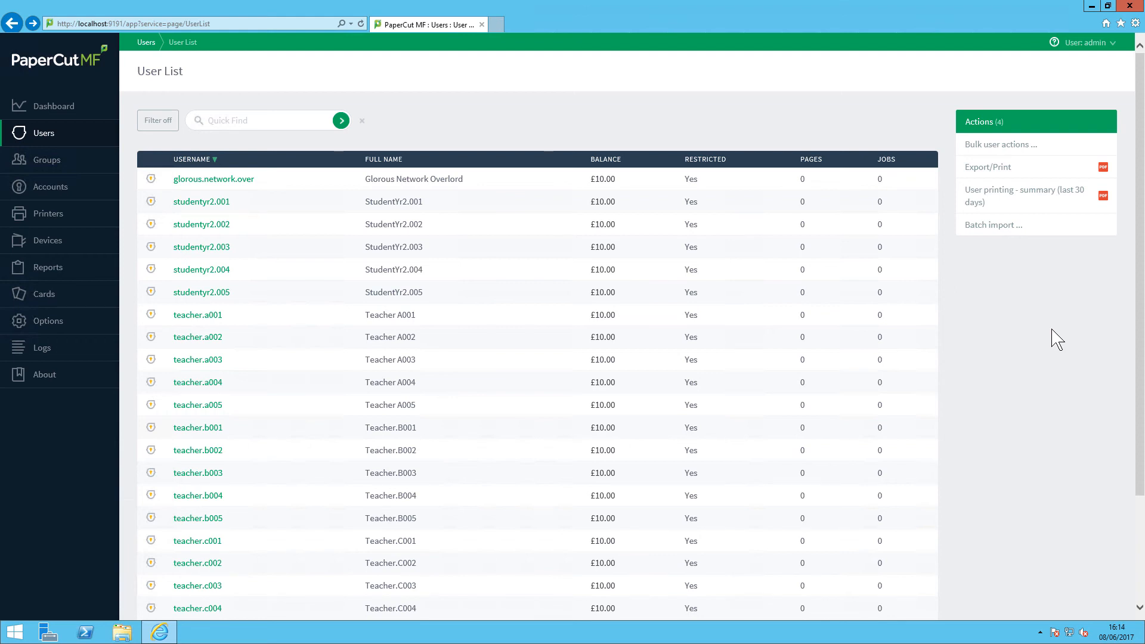
pyautogui.click(52, 106)
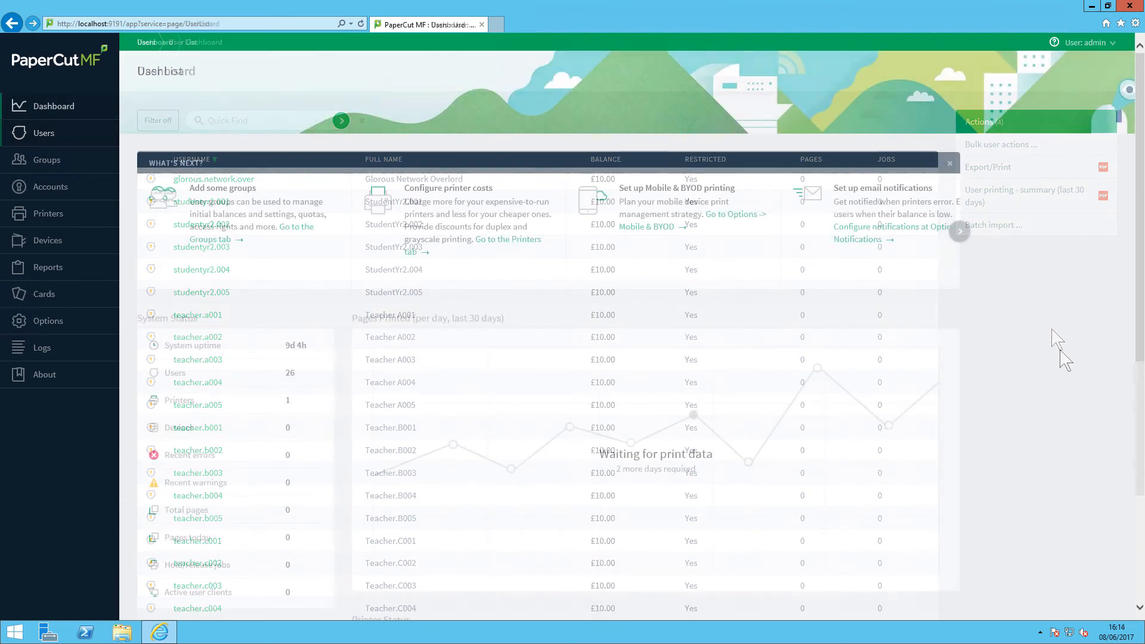
pyautogui.click(54, 105)
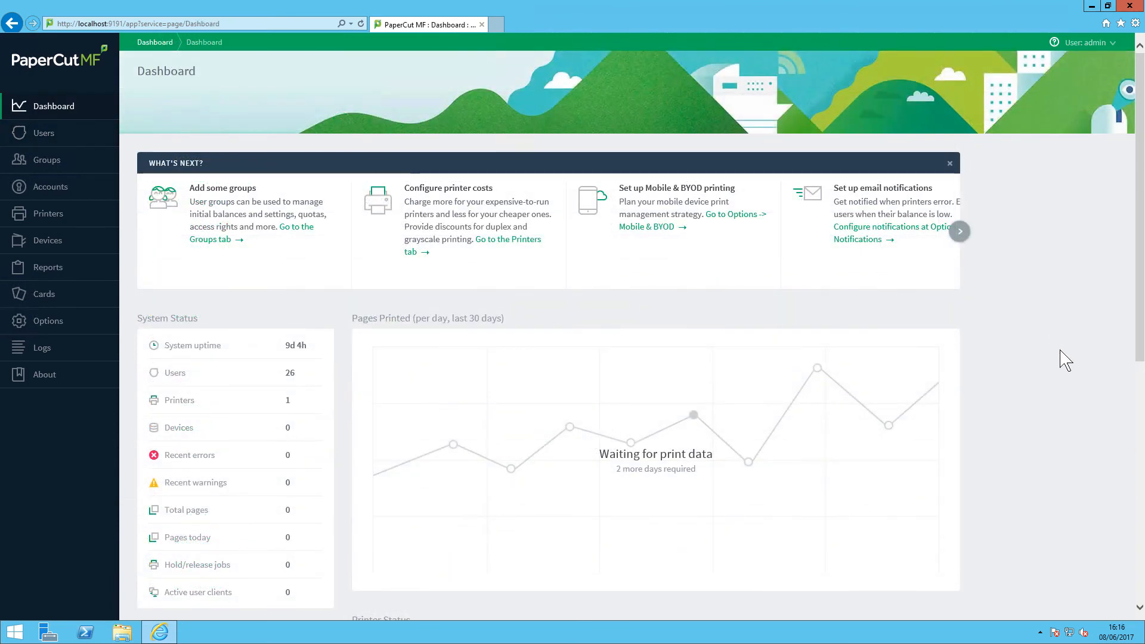